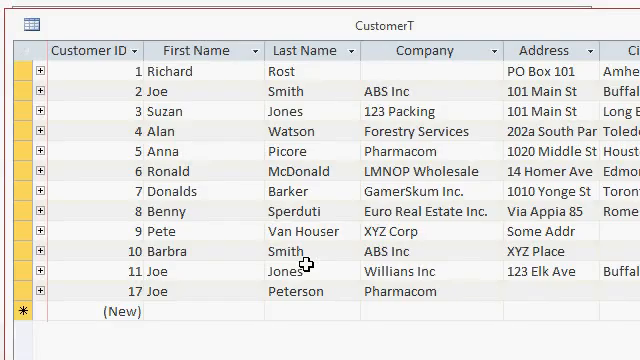
mouse_move(384, 40)
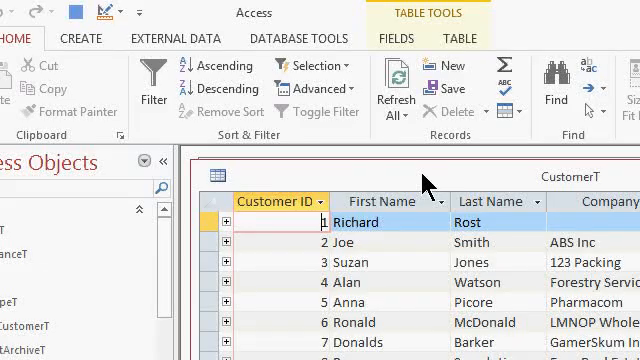
Step: Start a Word Merge from the CustomerT table, creating a new document linked to the data
click(176, 38)
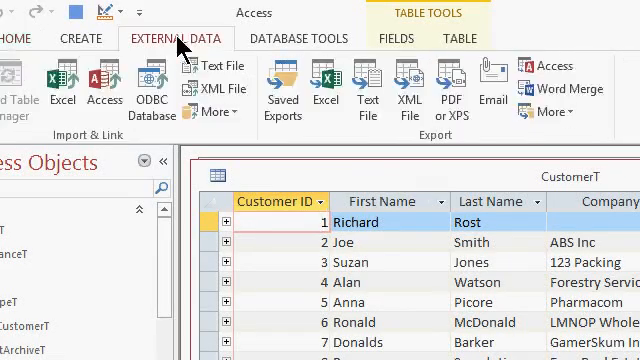
mouse_move(464, 150)
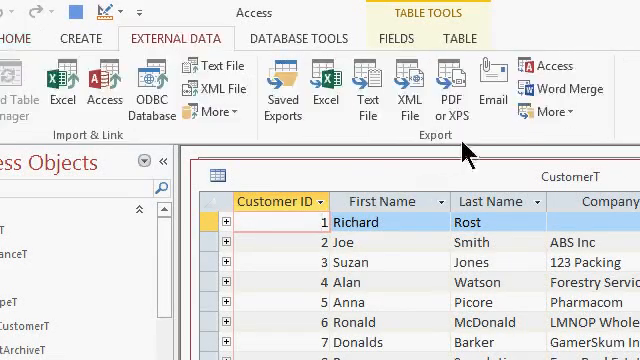
mouse_move(568, 88)
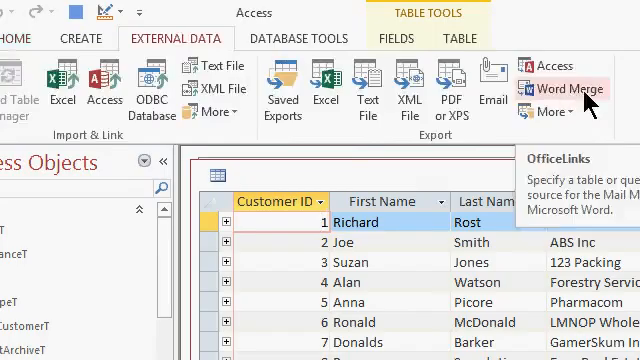
click(568, 88)
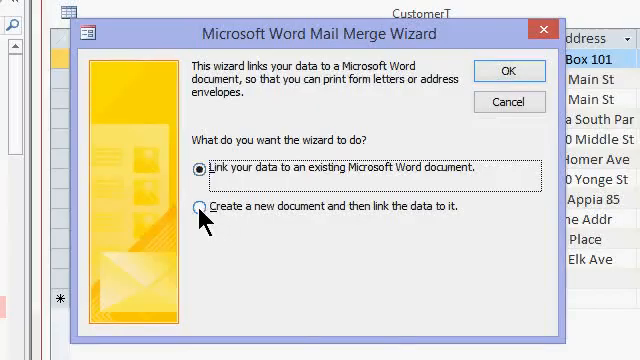
click(194, 208)
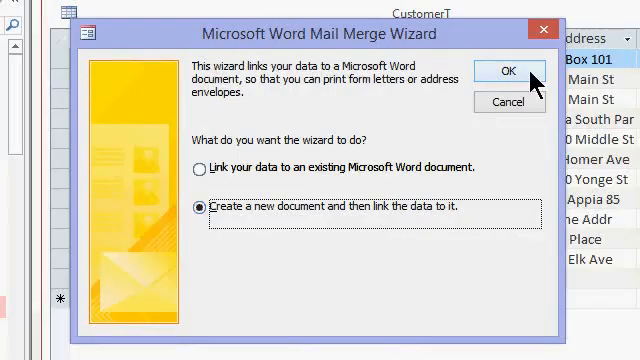
click(508, 70)
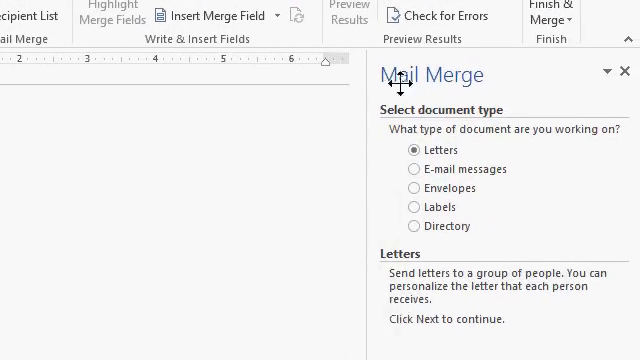
mouse_move(486, 124)
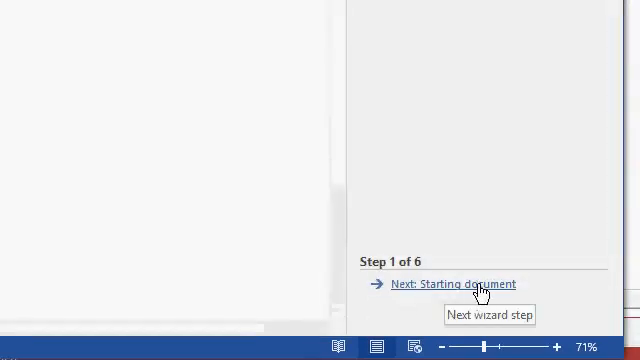
Step: Advance the Letters merge through Starting document to Select recipients with the existing CustomerT list
click(452, 284)
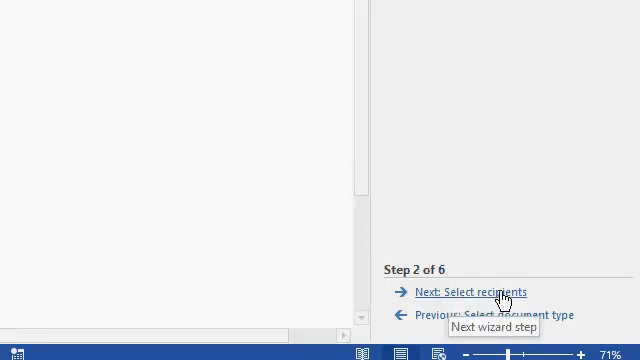
click(460, 292)
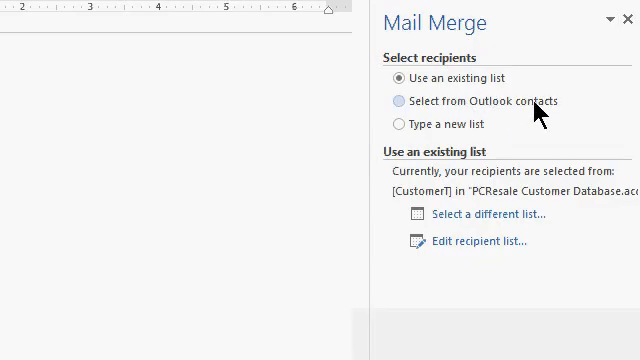
mouse_move(472, 144)
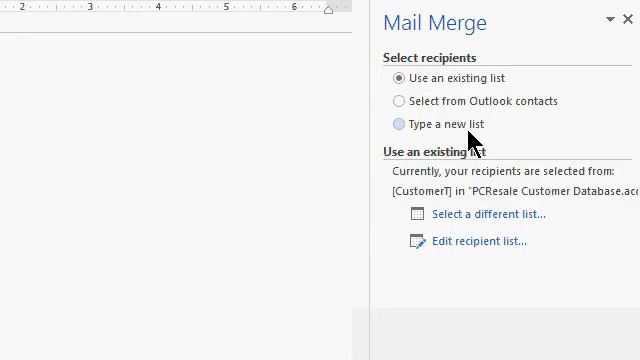
mouse_move(450, 204)
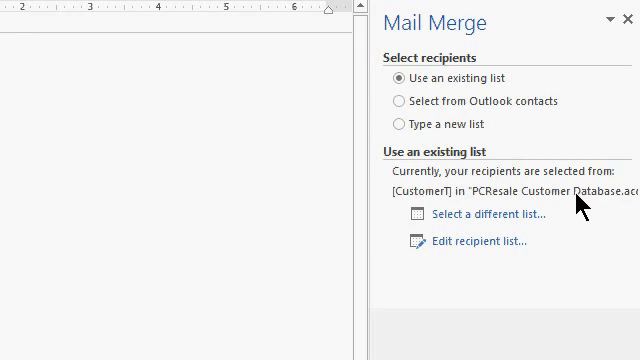
mouse_move(460, 284)
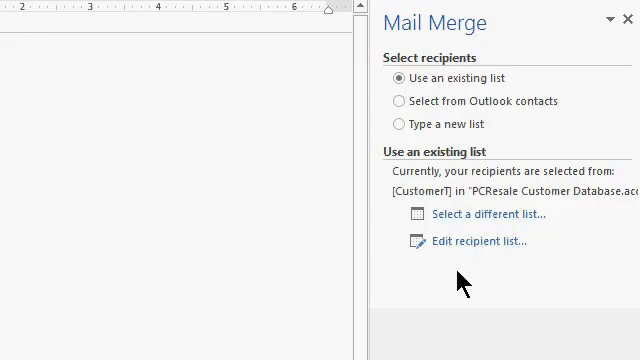
mouse_move(476, 240)
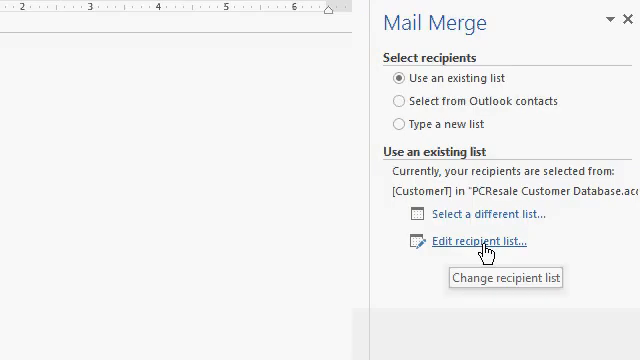
Step: Review the Mail Merge Recipients list of customers and accept it
click(472, 240)
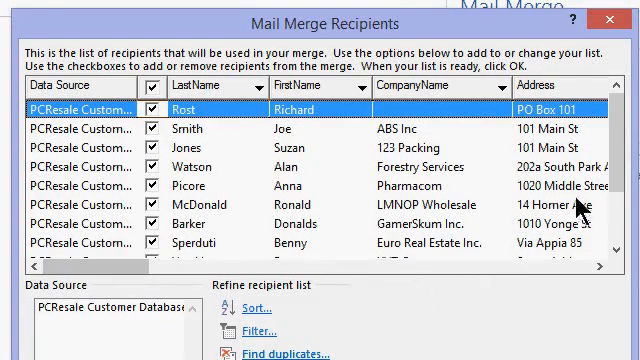
scroll(down, 3)
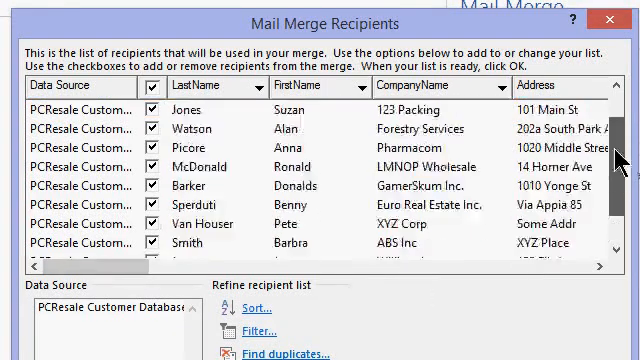
scroll(up, 3)
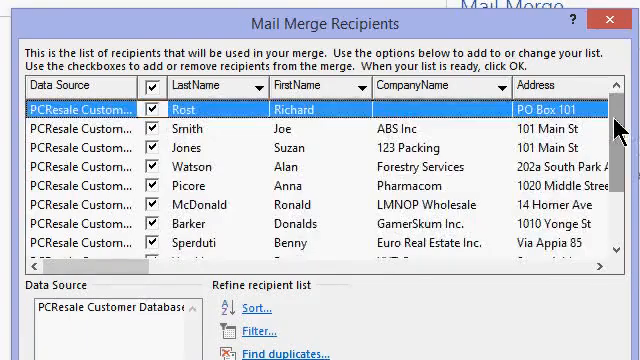
scroll(right, 3)
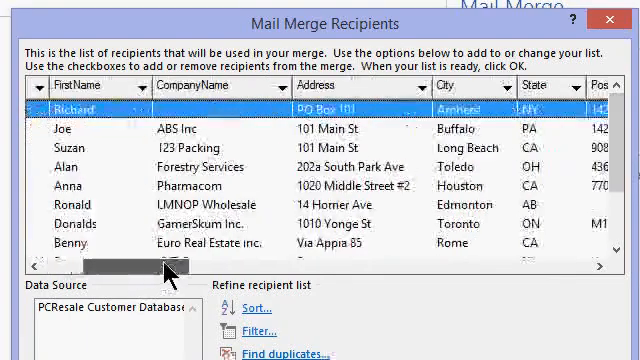
scroll(down, 3)
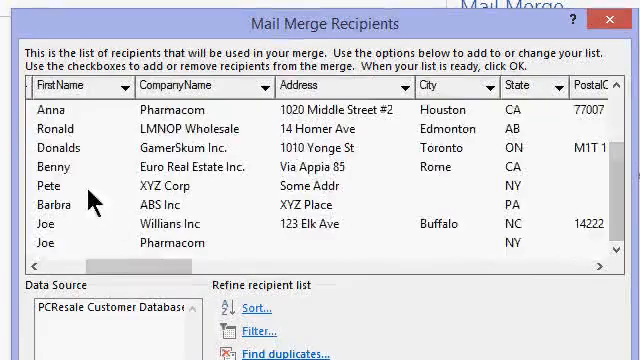
scroll(left, 3)
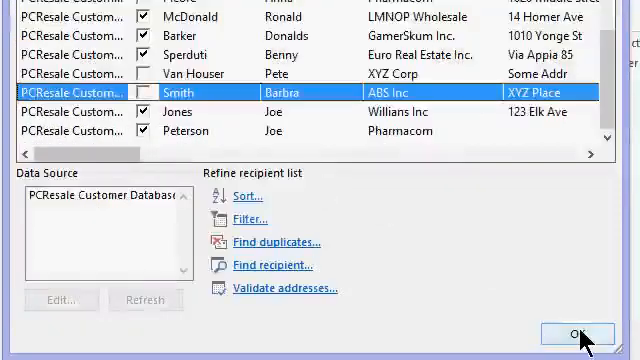
click(576, 332)
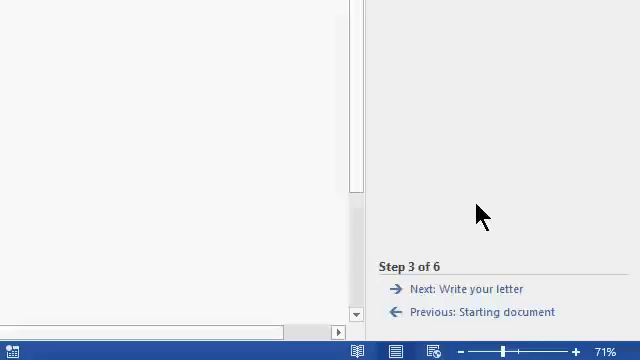
mouse_move(464, 288)
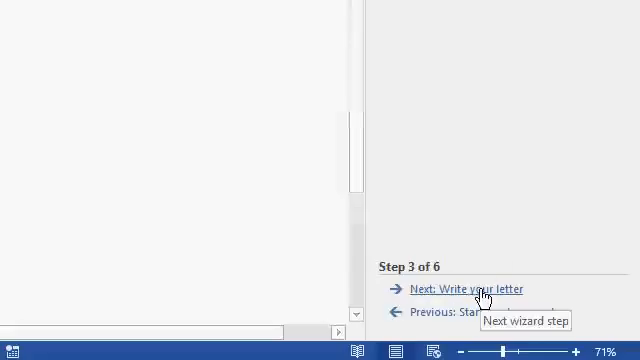
Step: Move to writing the letter and add the return address PCRESALE, 101 Main St, Buffalo NY 14222
click(462, 288)
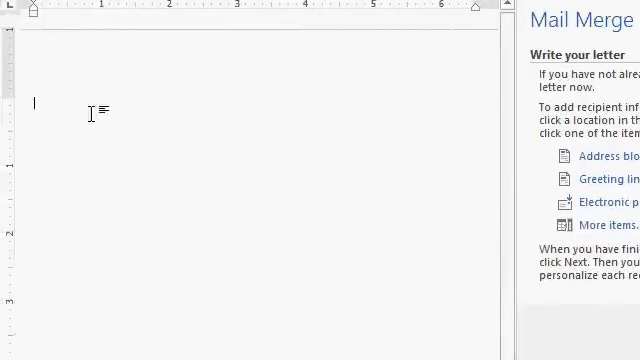
mouse_move(252, 264)
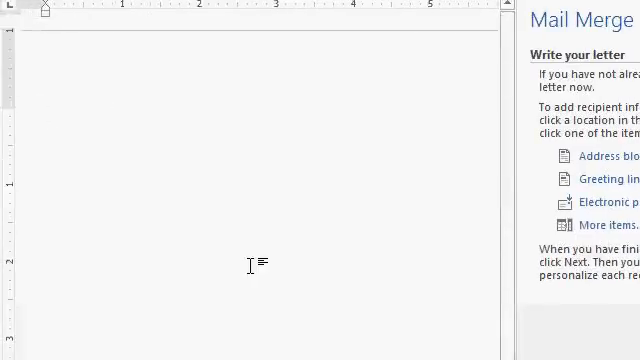
text(PCRE)
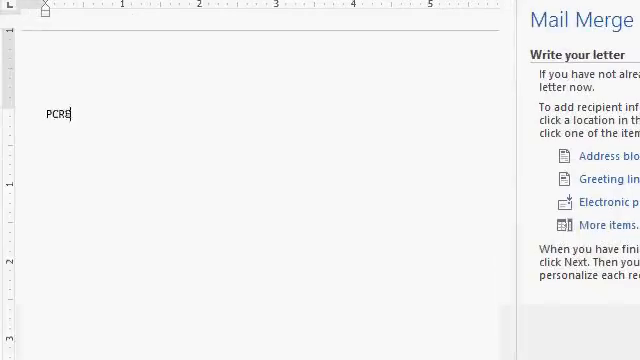
text(SALE)
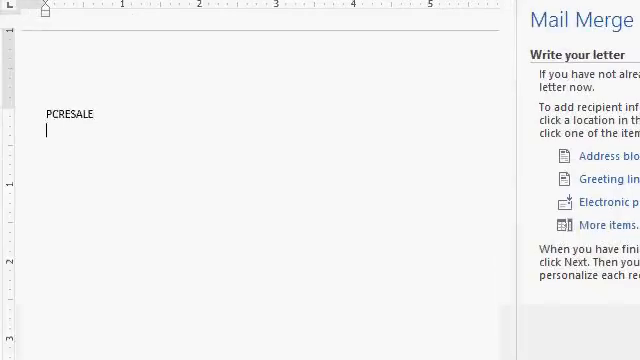
text(101 Main St)
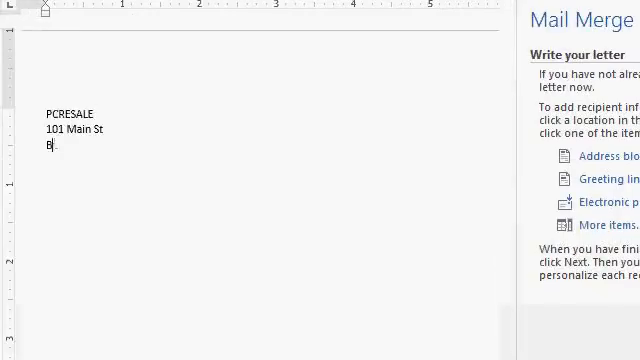
text(uffalo NY 14222)
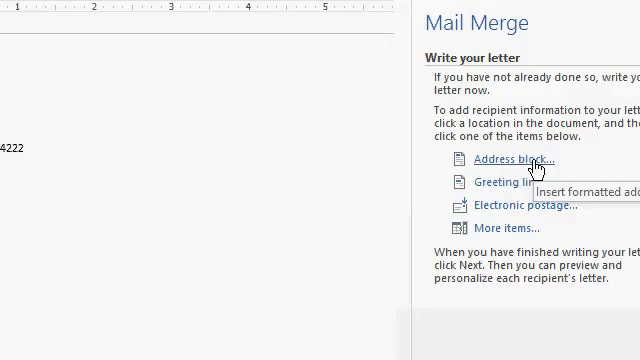
Step: Insert FirstName, LastName, Address, City, State, PostalCode and Country merge fields as the inside address
click(524, 160)
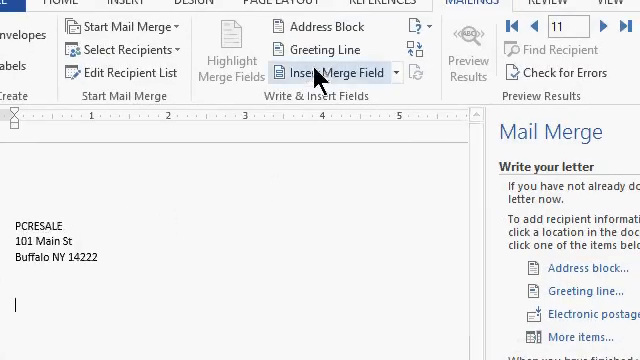
mouse_move(390, 76)
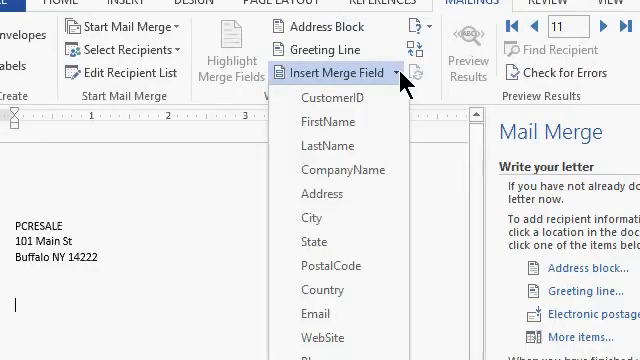
mouse_move(370, 122)
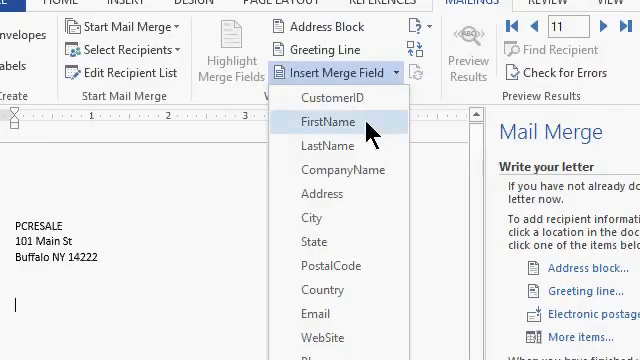
click(328, 122)
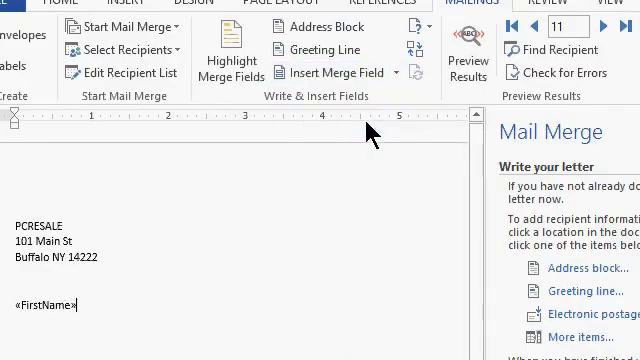
mouse_move(184, 312)
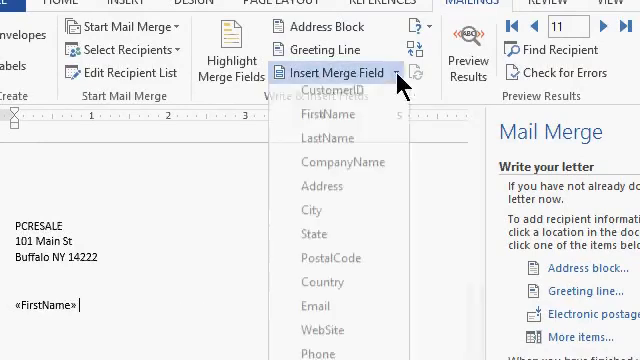
click(324, 140)
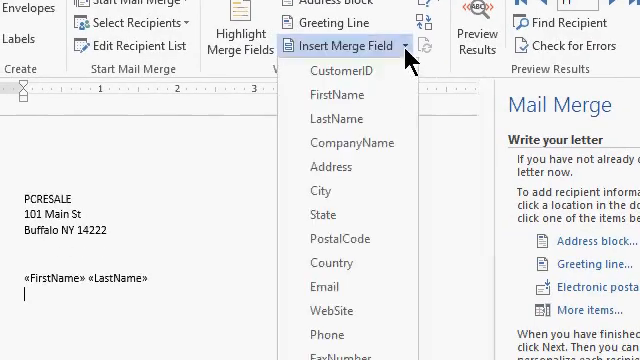
click(332, 168)
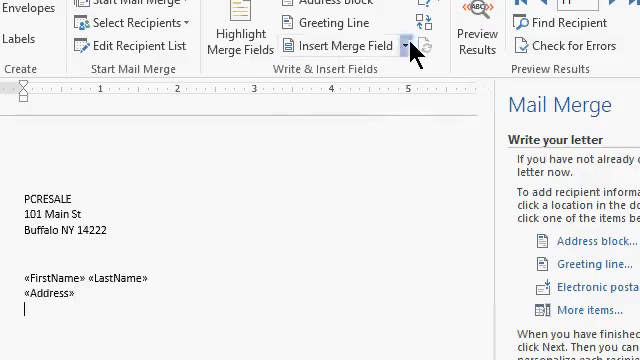
click(402, 44)
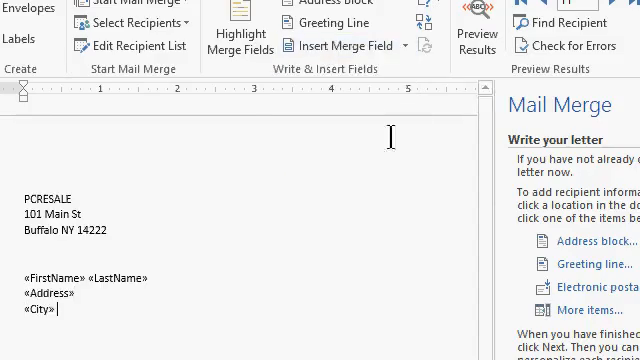
text(«State»)
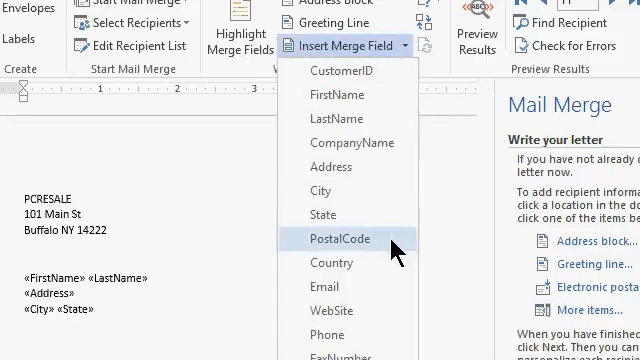
click(340, 240)
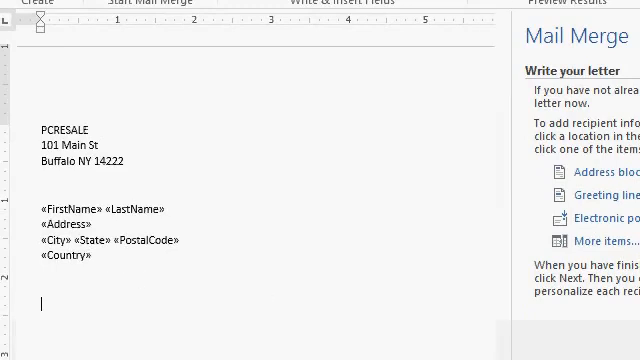
Step: Add the date March 15 and a 'Dear «FirstName»,' greeting
text(March 15, 2014)
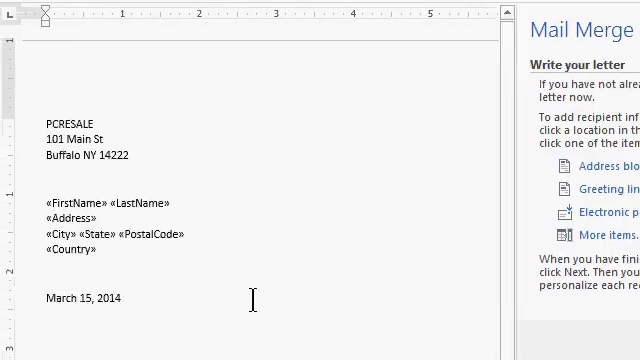
scroll(down, 3)
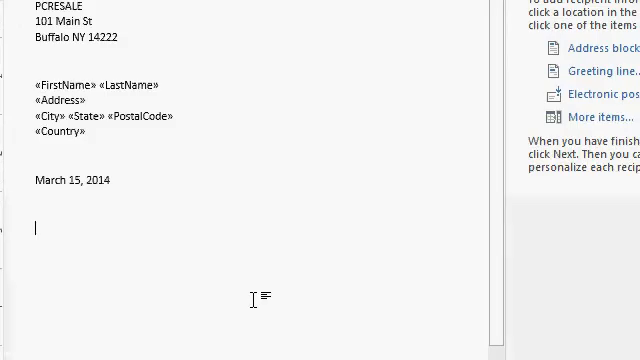
text(Dear)
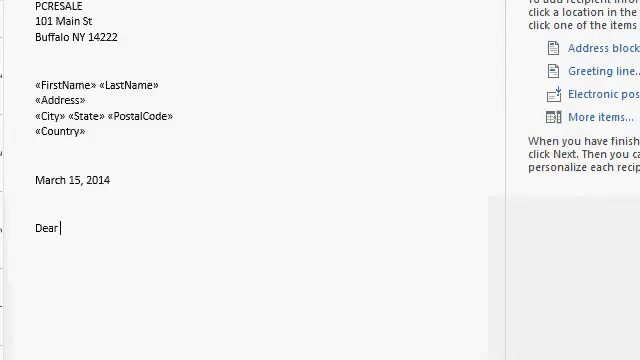
click(352, 28)
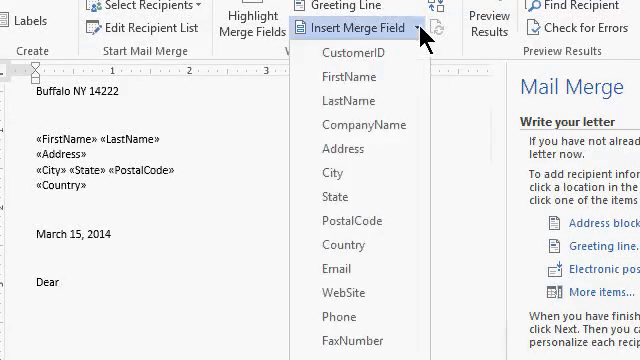
click(348, 76)
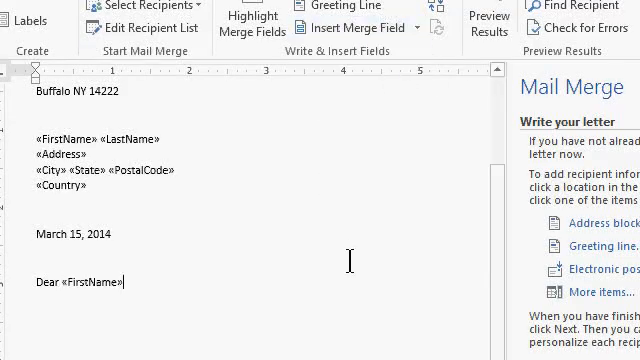
text(,)
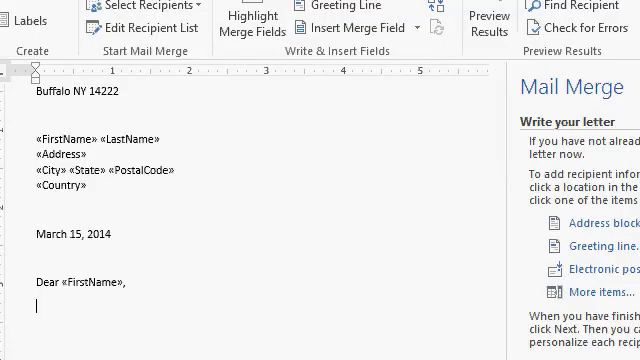
Step: Add the body line 'This letter is to inform you' and a Sincerely closing
text(This let)
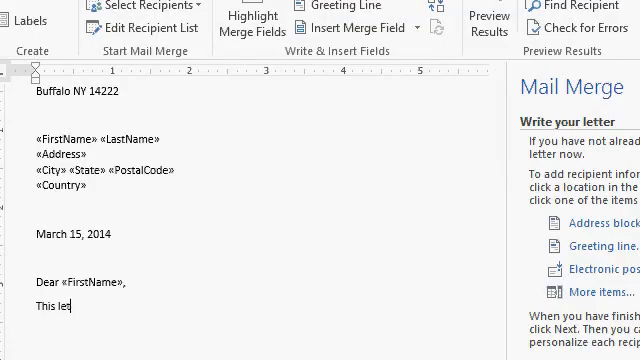
text(ter is to inform you……)
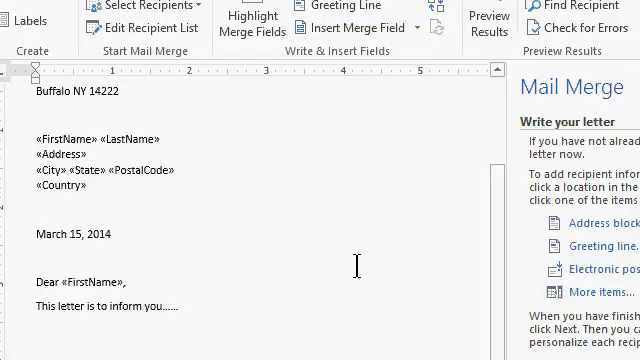
scroll(down, 3)
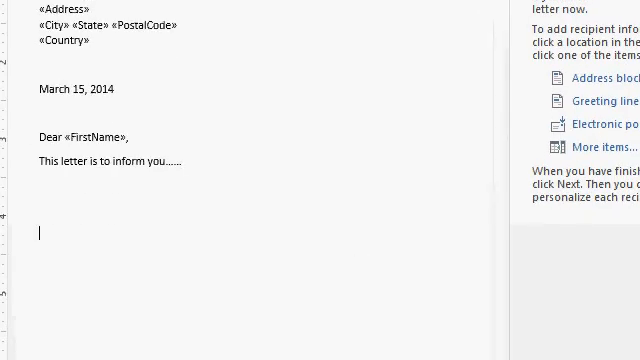
text(Sincerely)
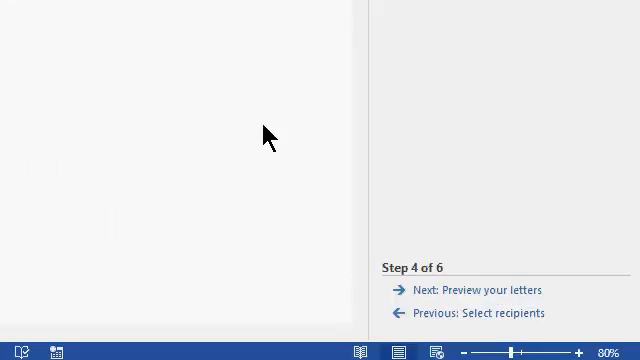
mouse_move(432, 300)
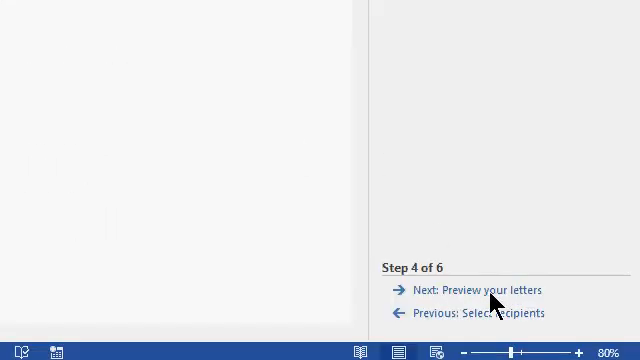
Step: Preview the merged letters and browse between different customers' versions
click(484, 290)
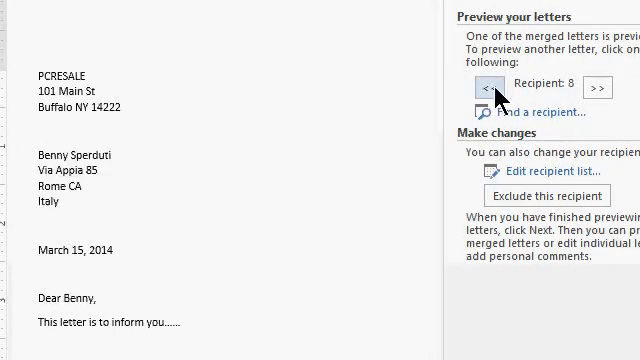
click(480, 84)
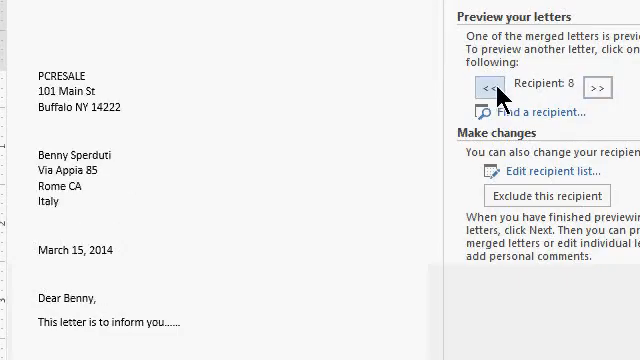
click(488, 84)
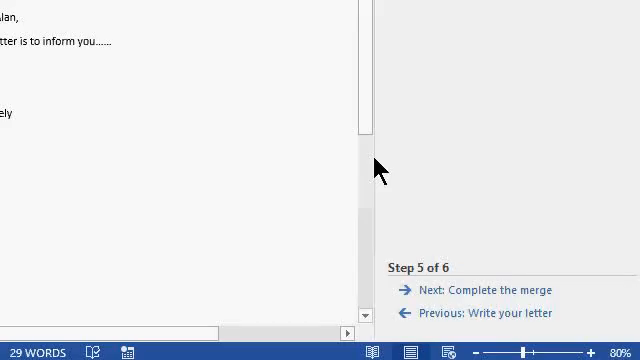
mouse_move(476, 290)
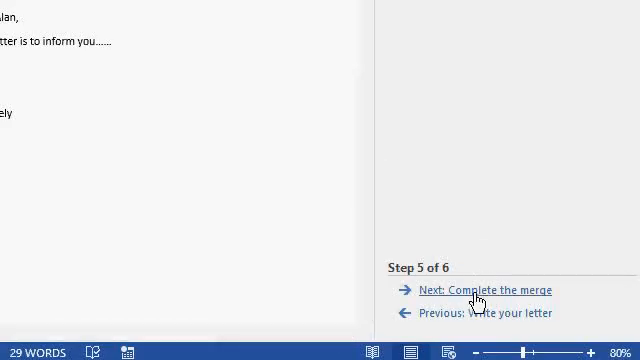
mouse_move(524, 292)
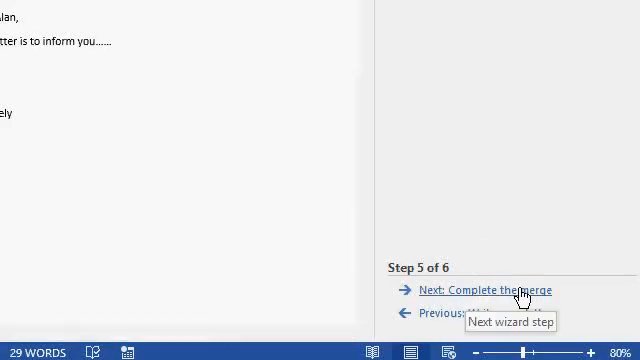
Step: Complete the merge with Edit individual letters into a new document
click(480, 290)
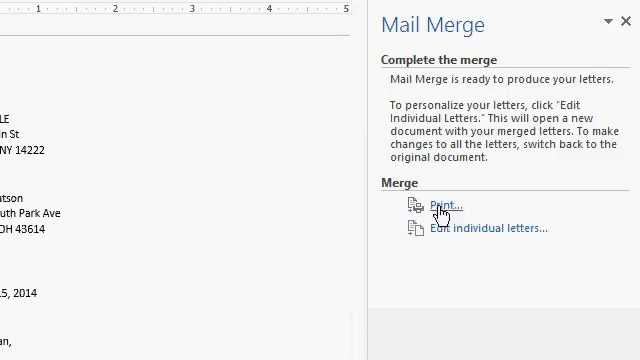
mouse_move(496, 210)
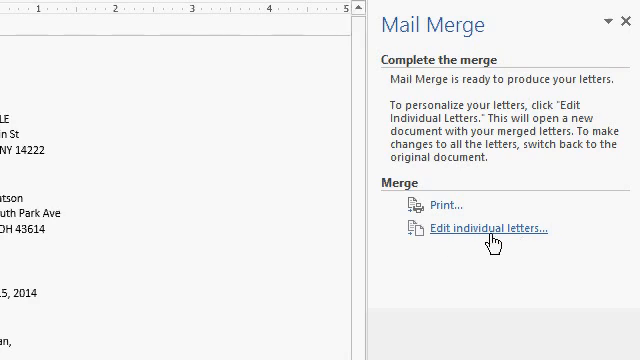
mouse_move(500, 240)
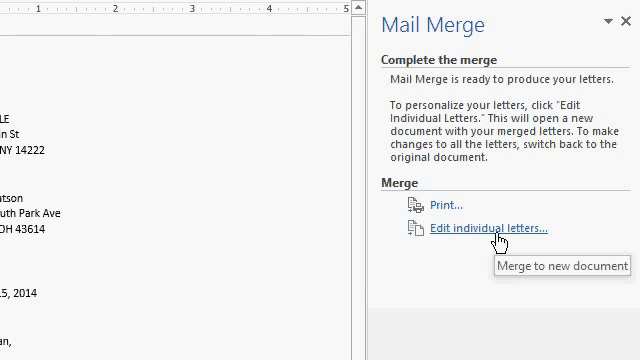
click(500, 228)
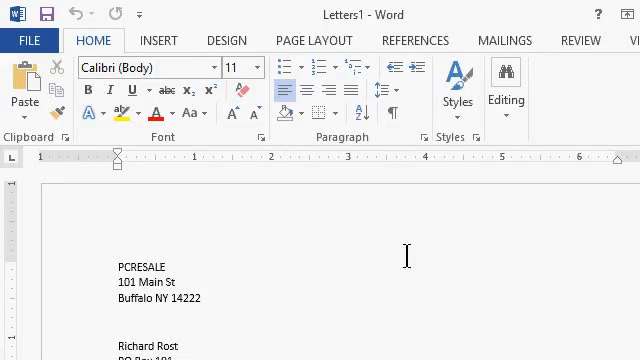
scroll(down, 3)
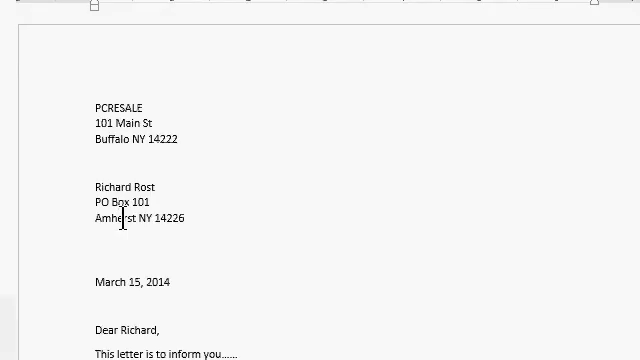
mouse_move(240, 200)
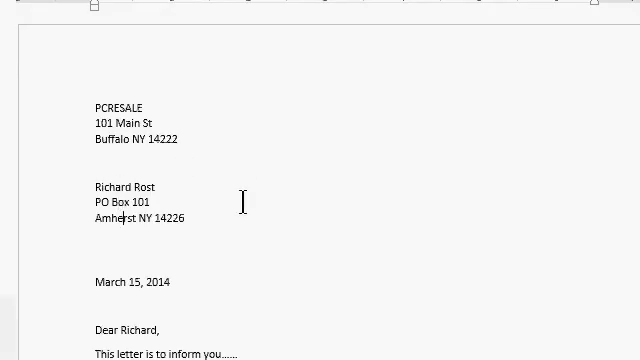
scroll(down, 3)
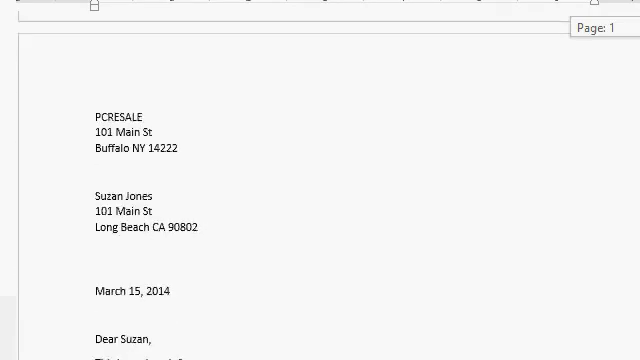
scroll(down, 3)
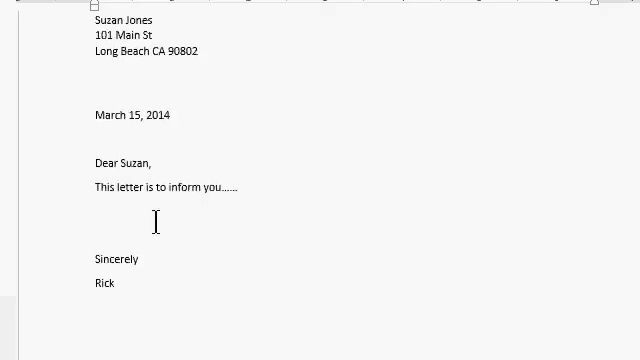
text(Suz)
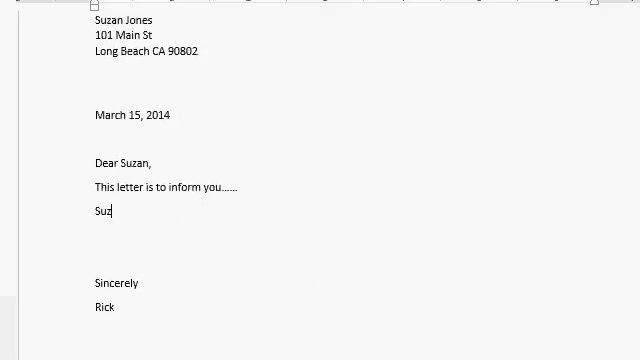
text(an, we talked yes)
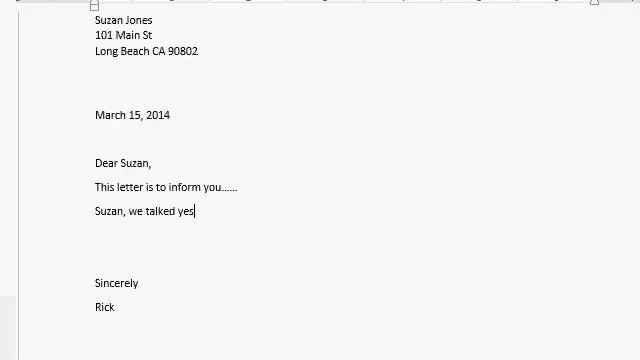
text(terday........)
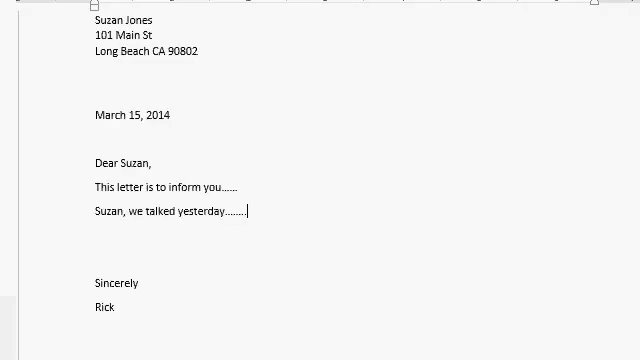